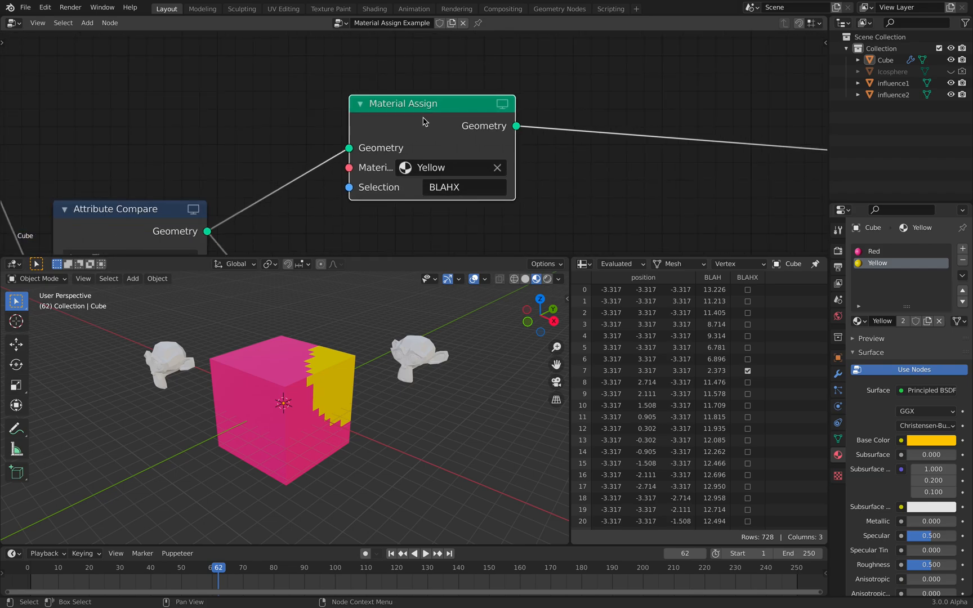
Bring up the splash screen from the application menu and dismiss it
left_click(10, 7)
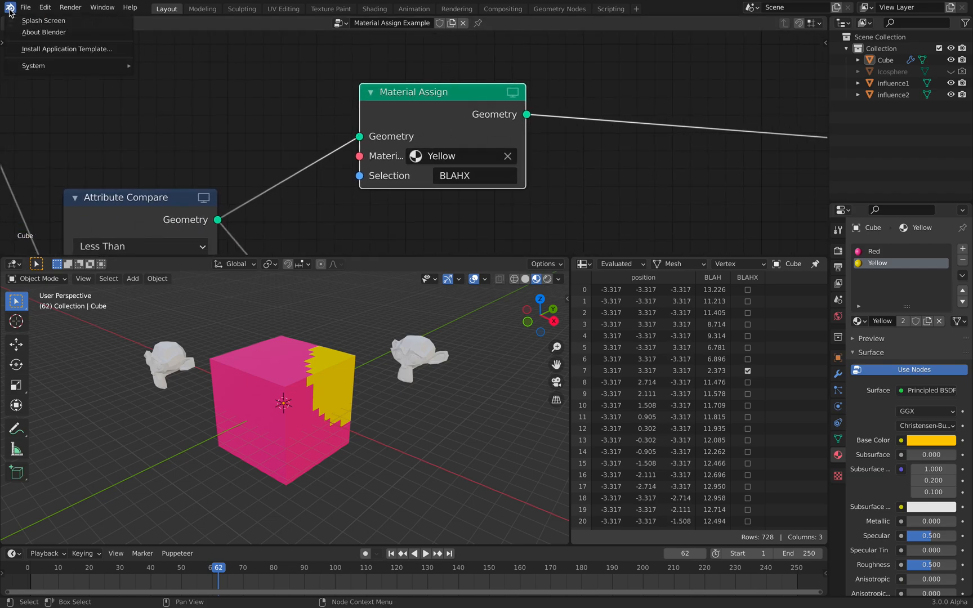
left_click(44, 20)
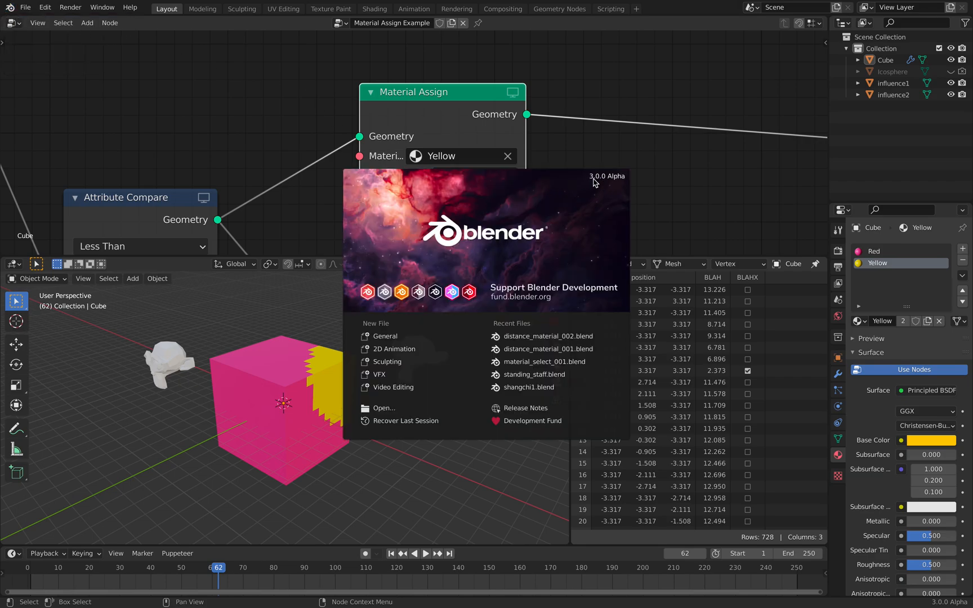
left_click(578, 162)
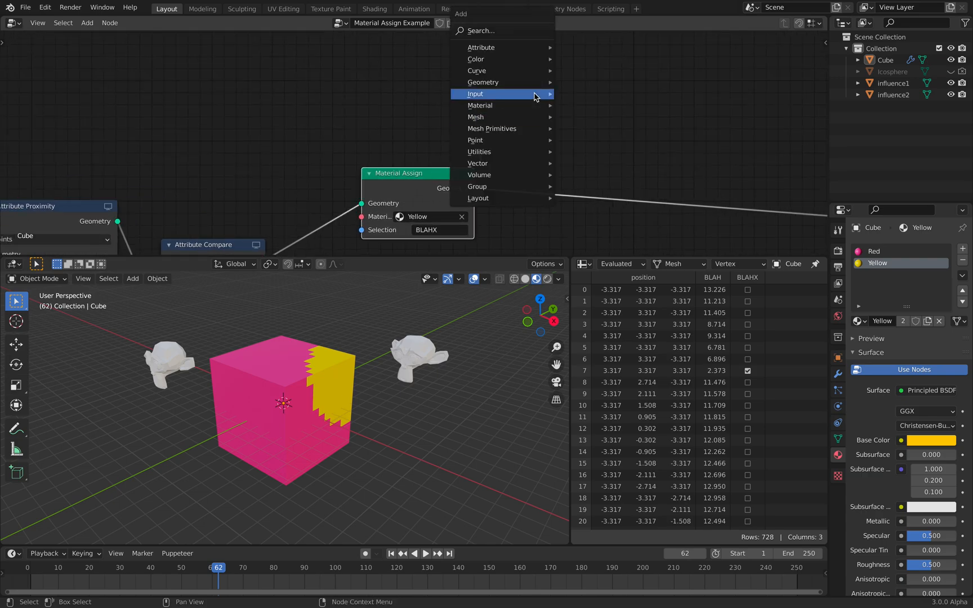
Add a Material Replace node and set its Old material to Yellow
type("mater")
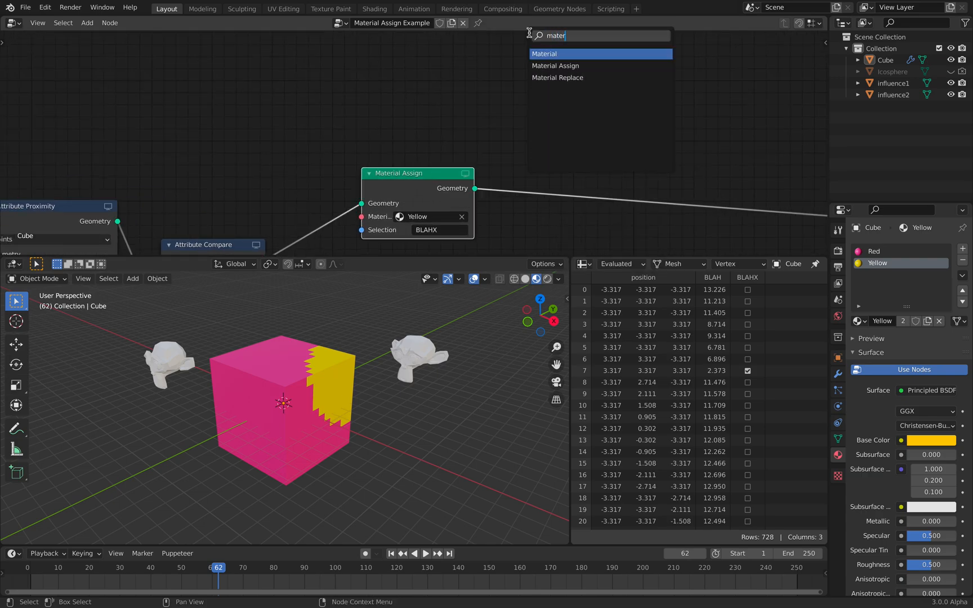
left_click(558, 77)
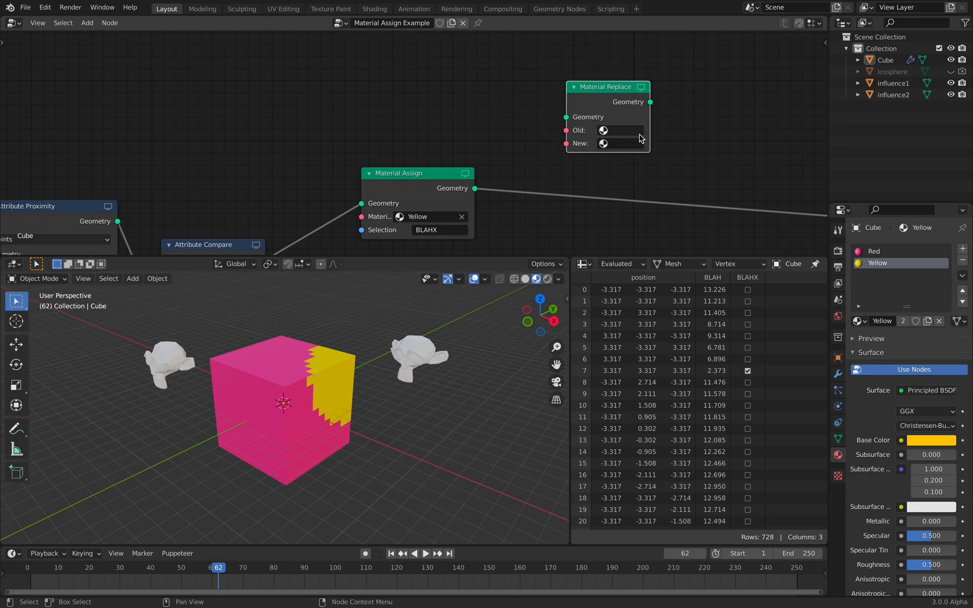
mouse_move(344, 366)
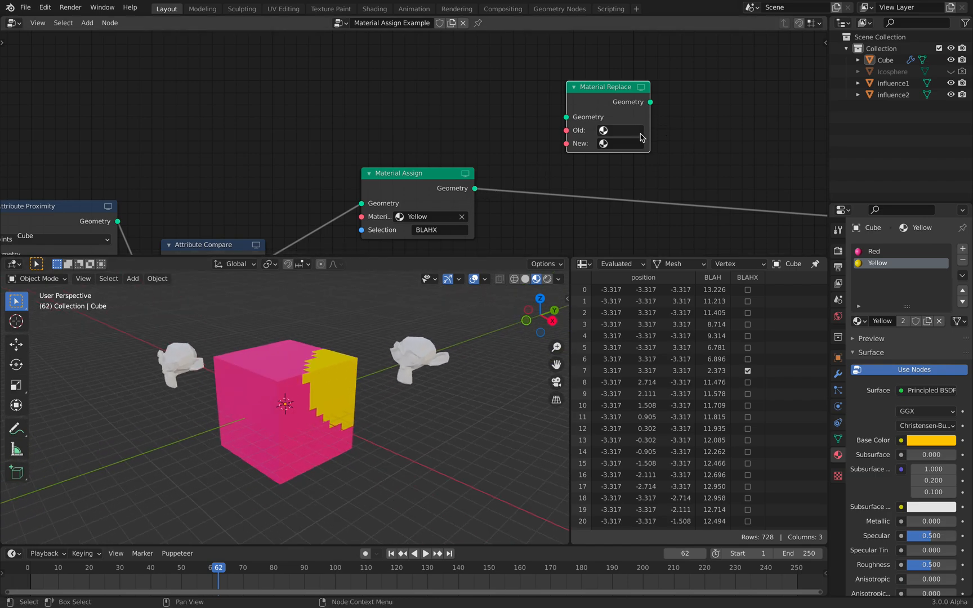
left_click(602, 130)
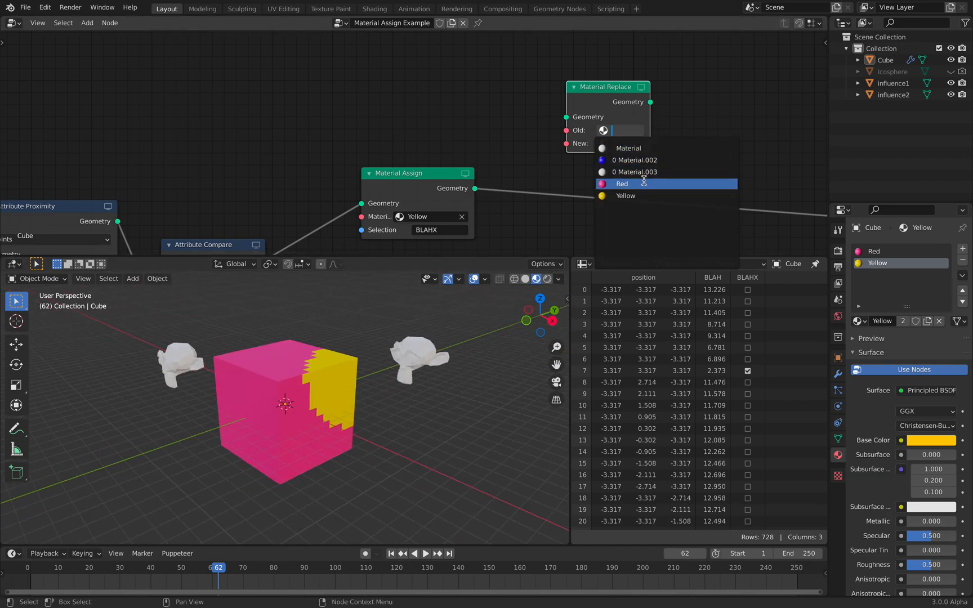
left_click(625, 195)
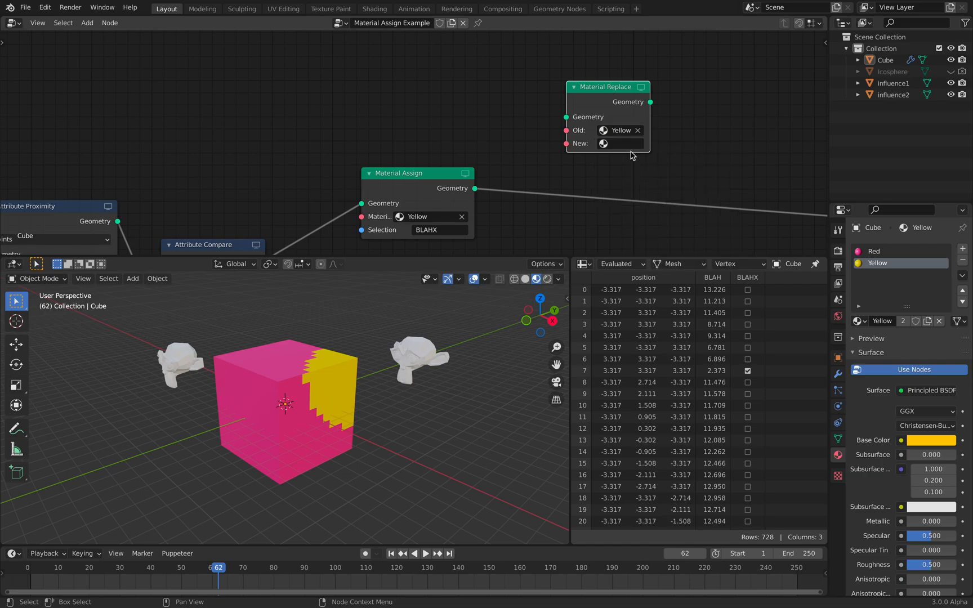
left_click(602, 144)
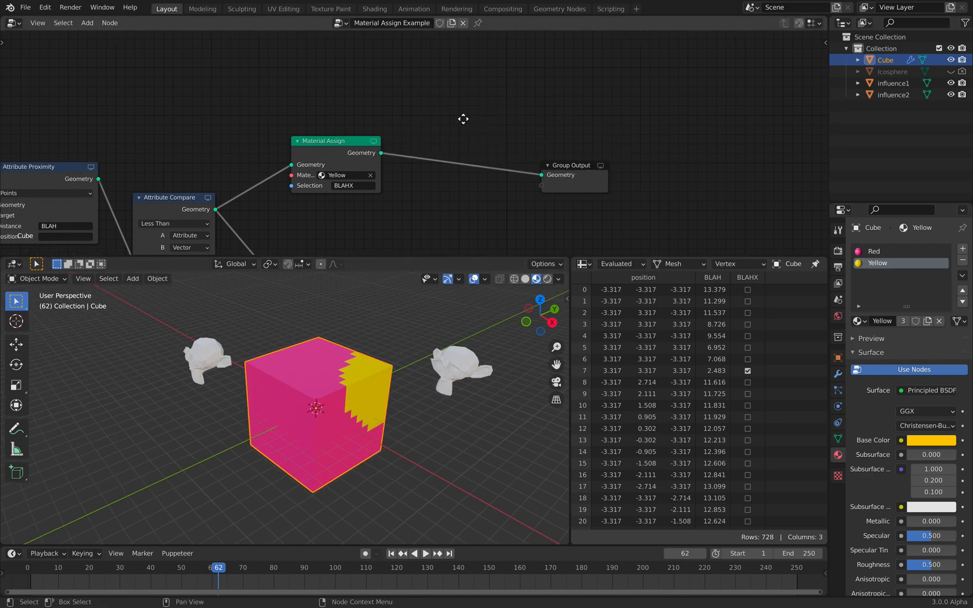
mouse_move(463, 118)
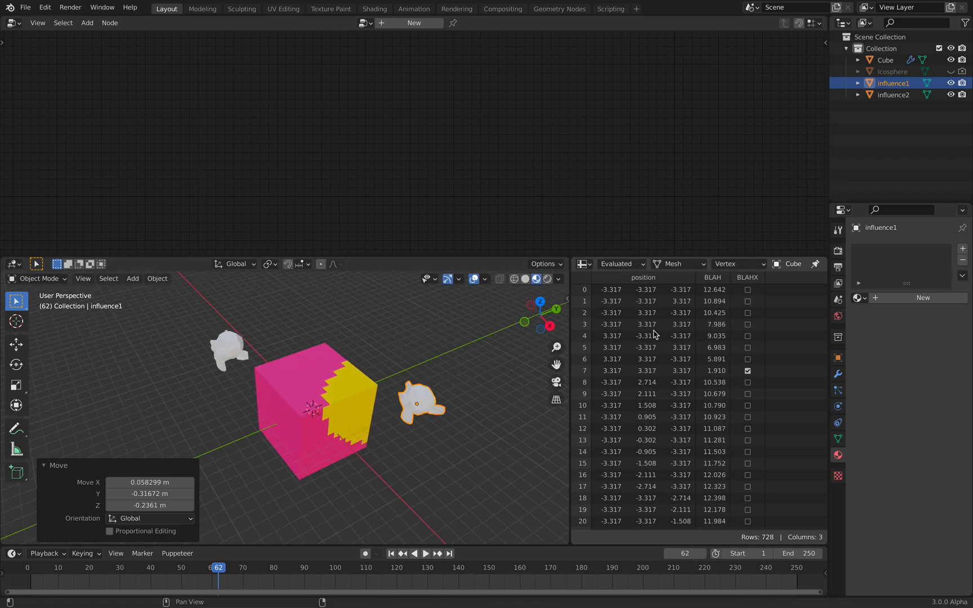
Move the influence1 monkey head to a new spot beside the cube
left_click(582, 264)
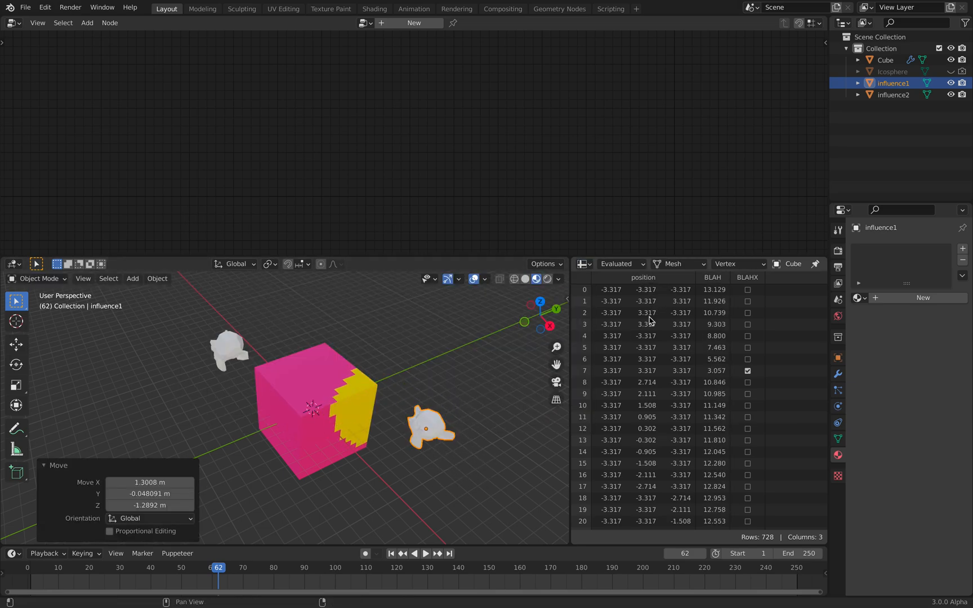
mouse_move(726, 298)
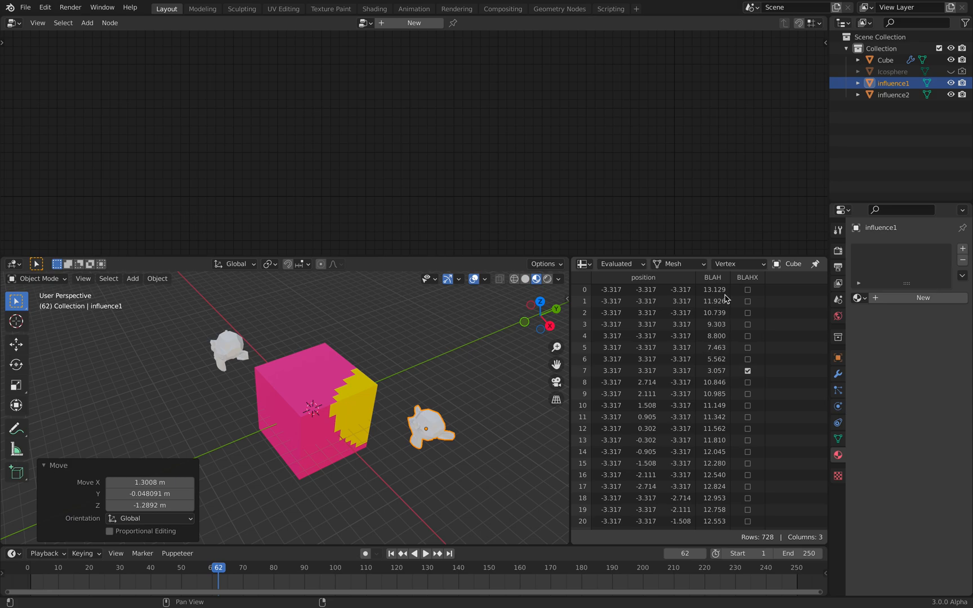
mouse_move(734, 382)
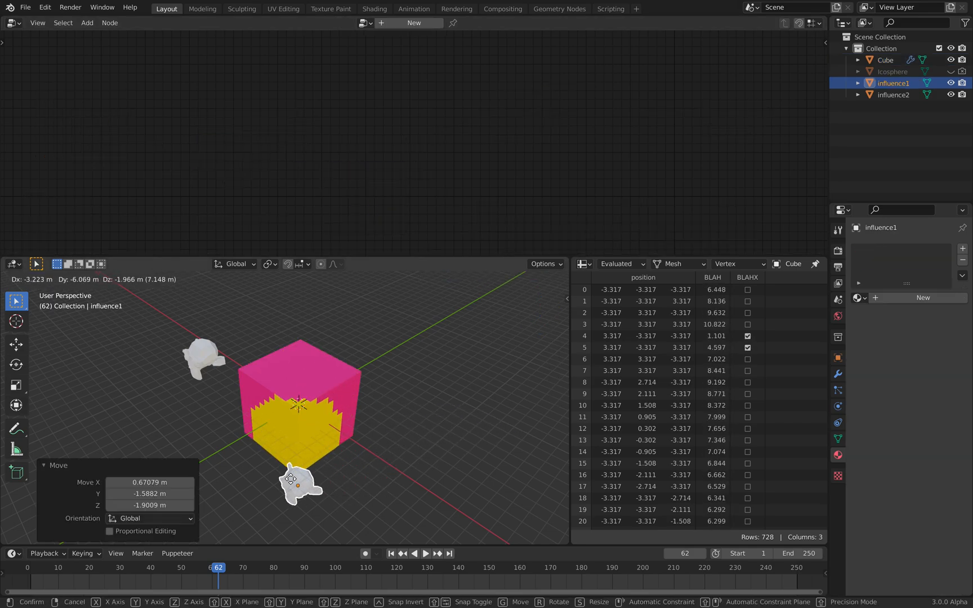
mouse_move(390, 499)
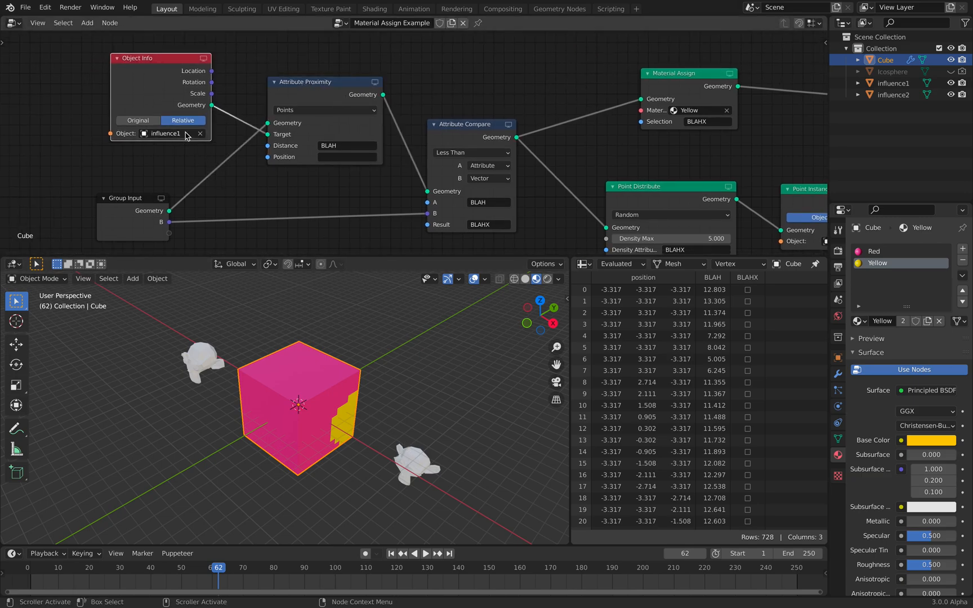
mouse_move(303, 395)
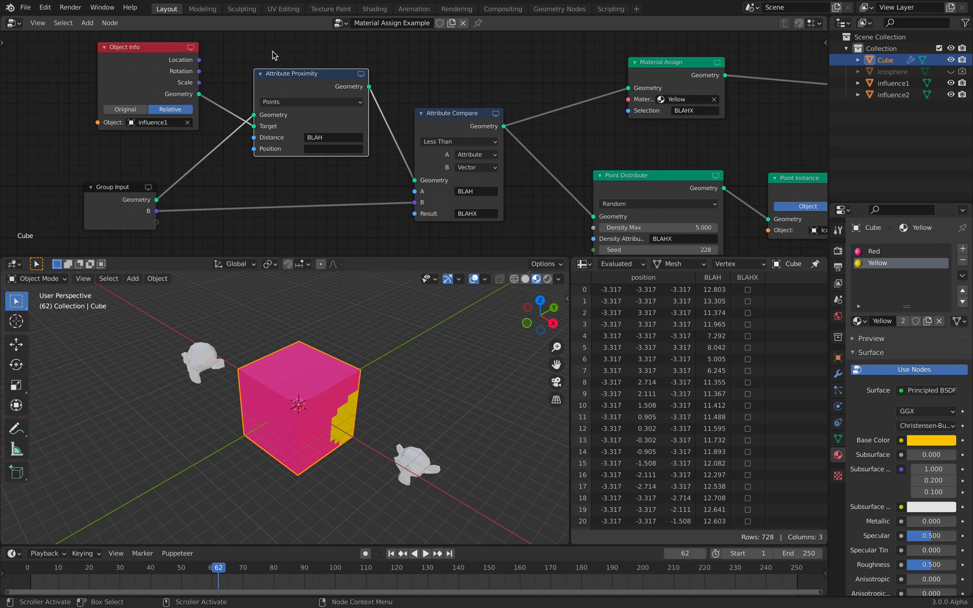
Enter 10.02 in the modifier's B threshold field, then change it to 5.000
left_click(332, 137)
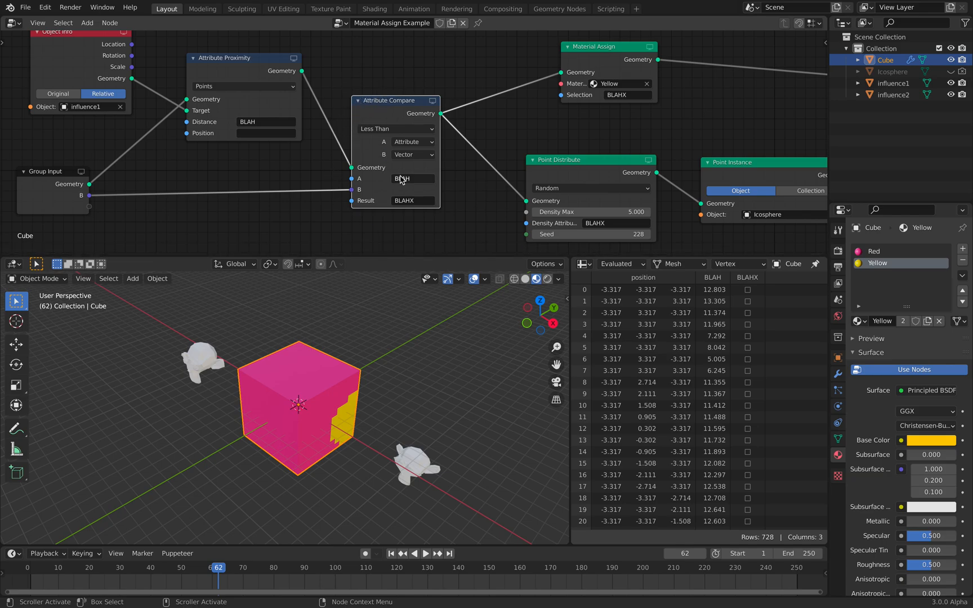
mouse_move(412, 175)
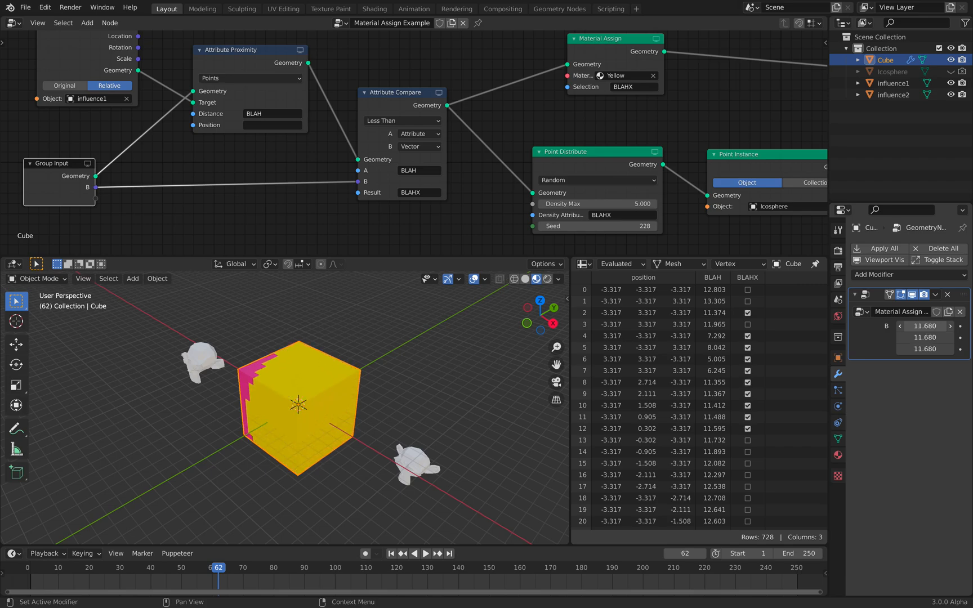
type("10.02")
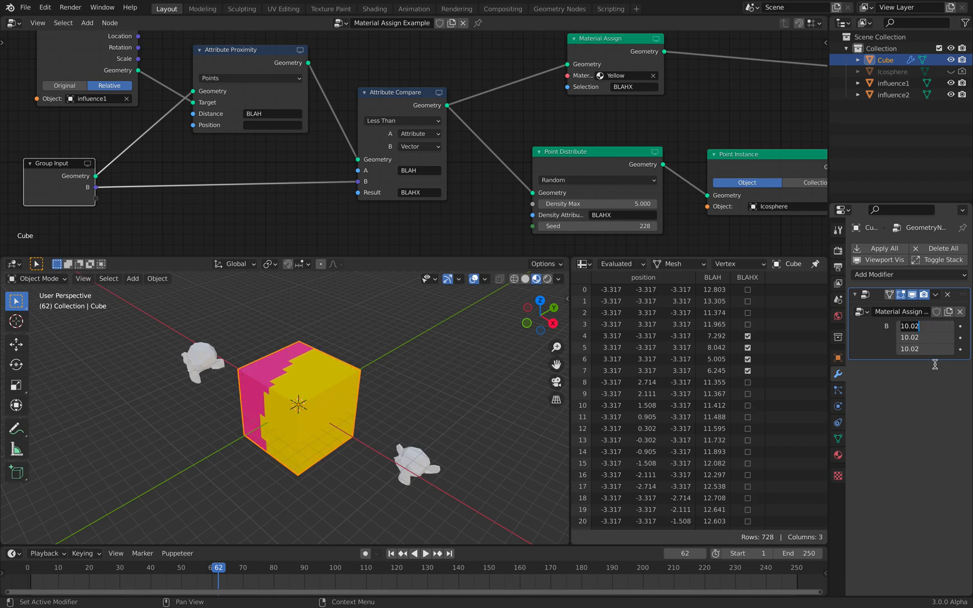
type("5.000")
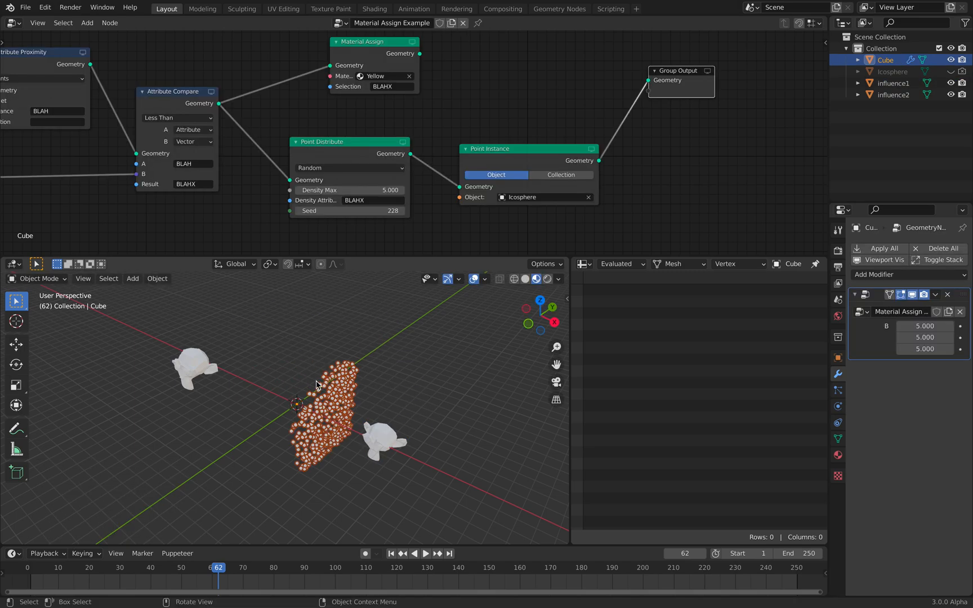
Try the Original and point cloud spreadsheet views, then switch to Evaluated data
left_click(621, 264)
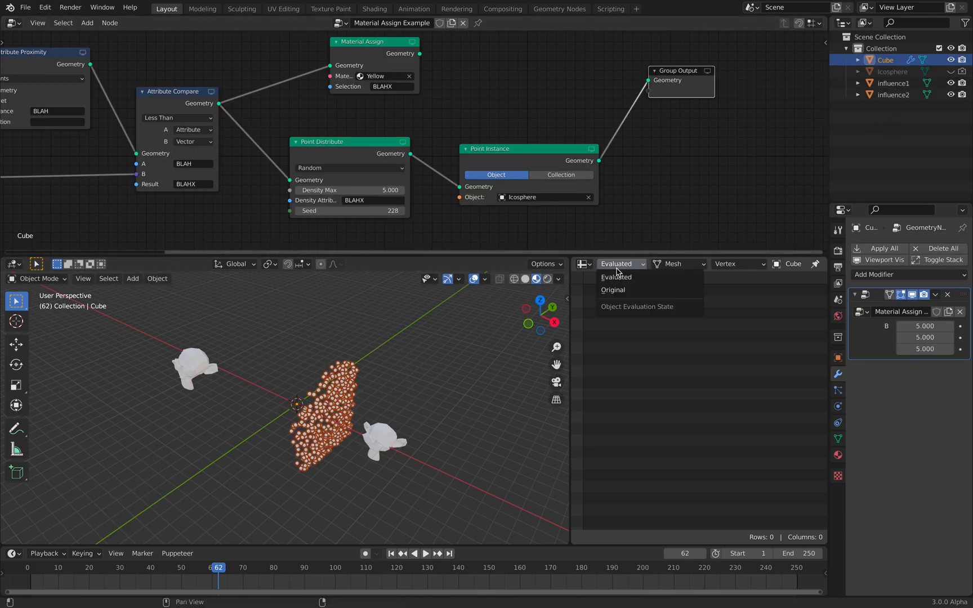
left_click(613, 290)
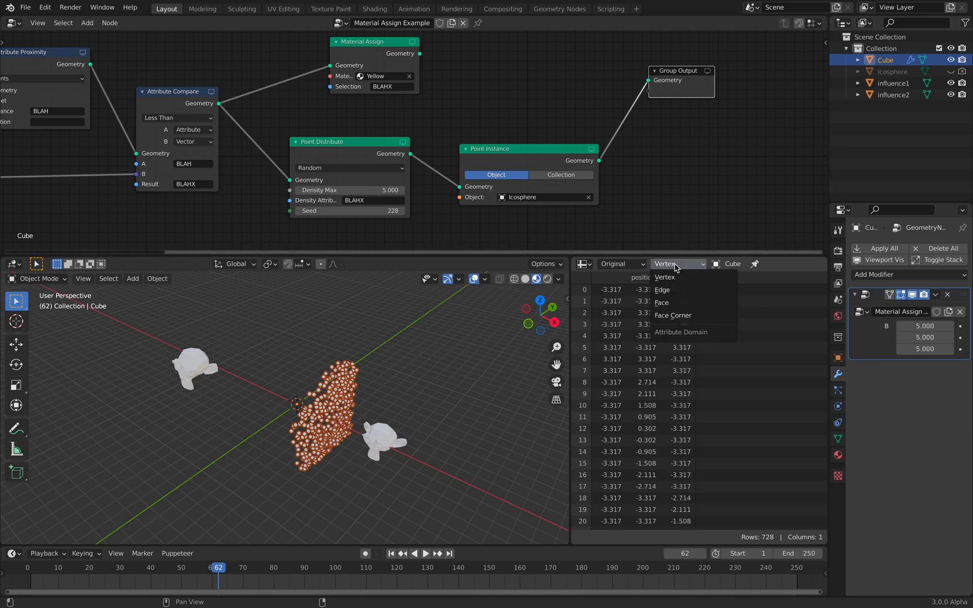
left_click(664, 277)
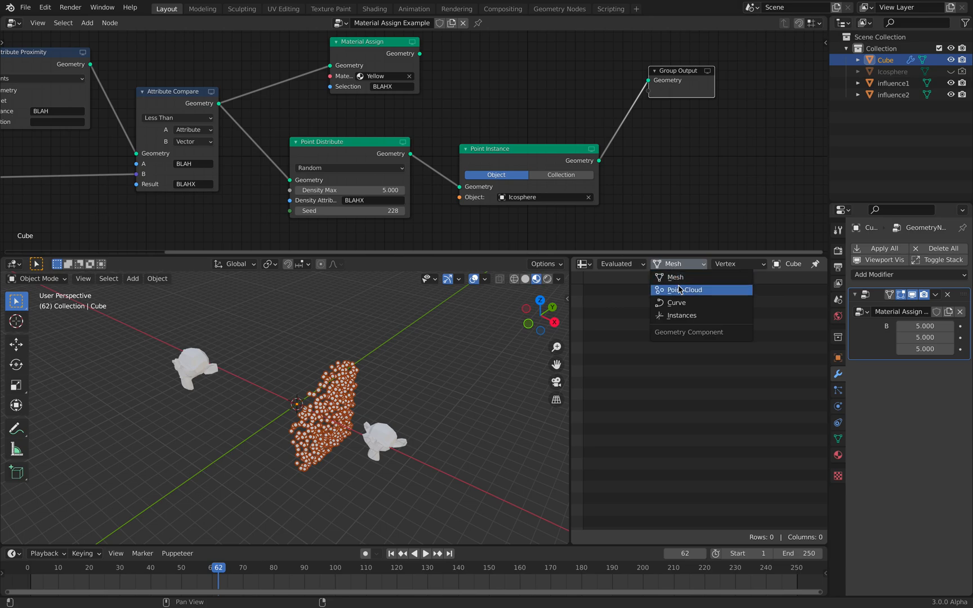
left_click(684, 290)
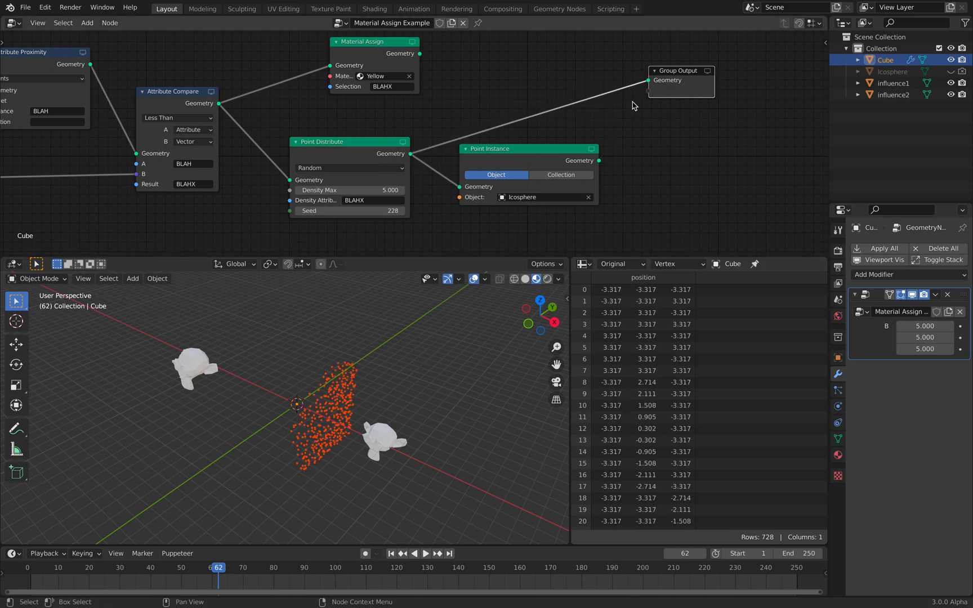
left_click(620, 264)
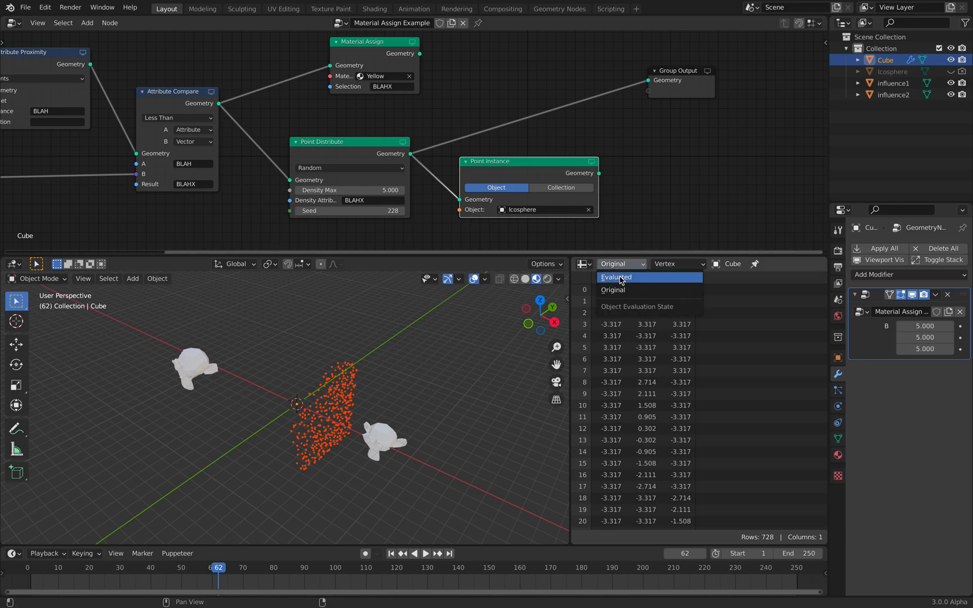
left_click(615, 277)
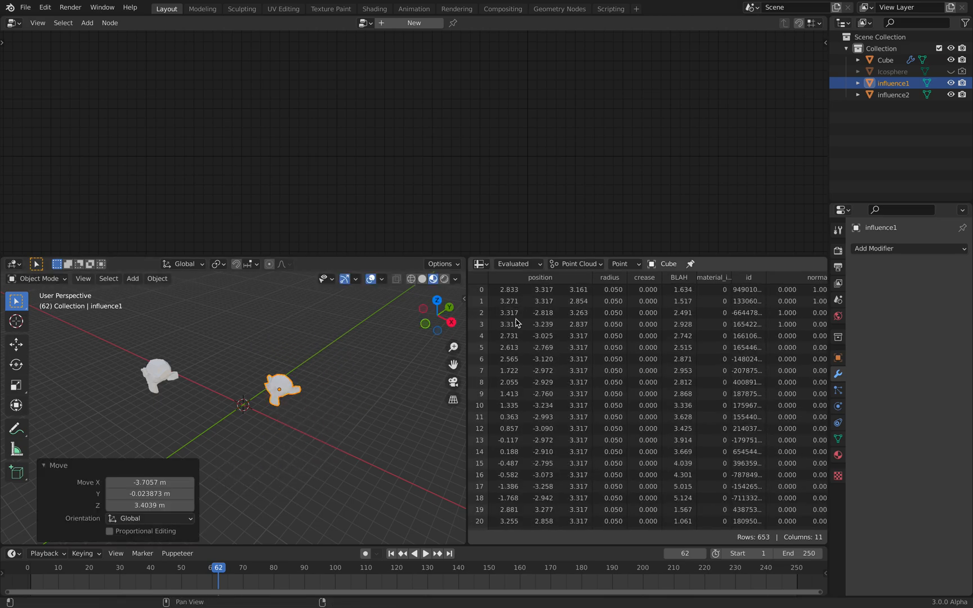
mouse_move(534, 337)
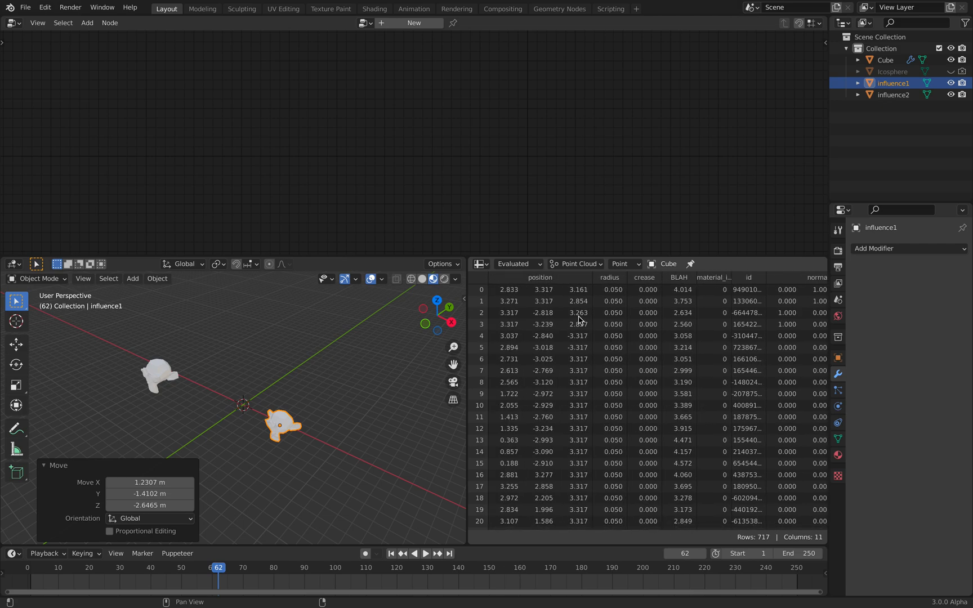
Reposition influence1 near the scattered points, confirming its new location twice
left_click(884, 59)
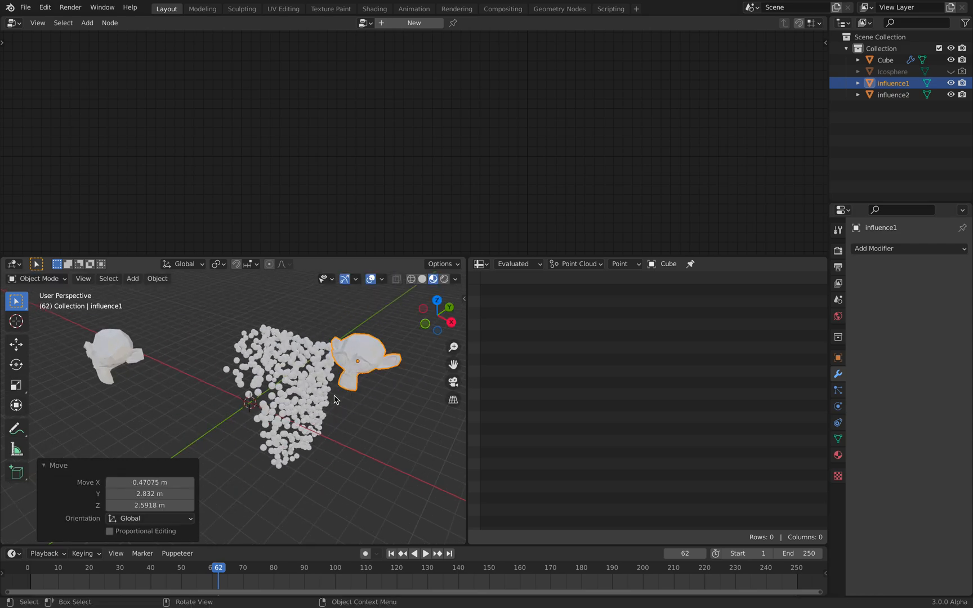
left_click(884, 60)
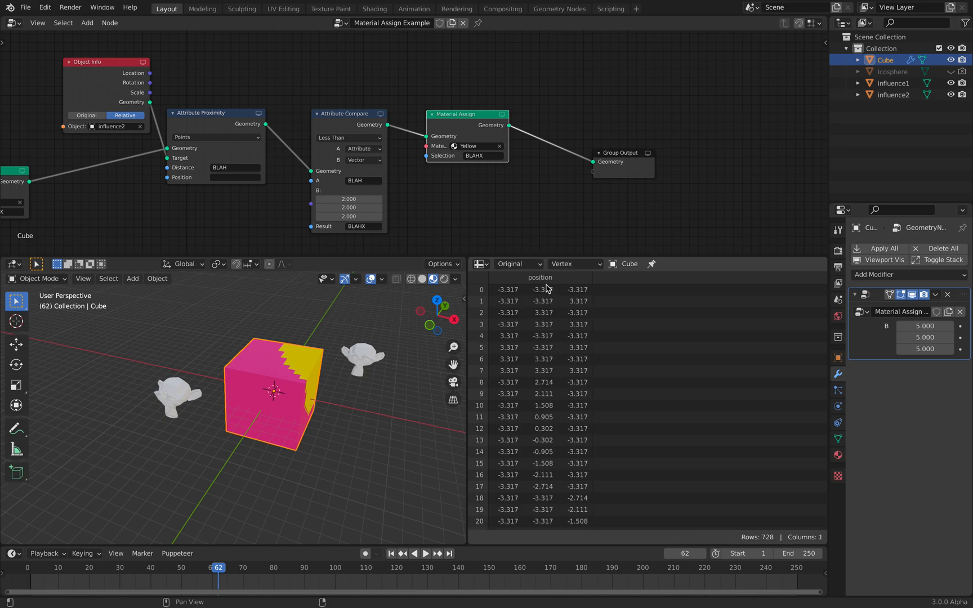
Show evaluated Mesh data and step the domain through Edge and Face Corner to Face
left_click(578, 264)
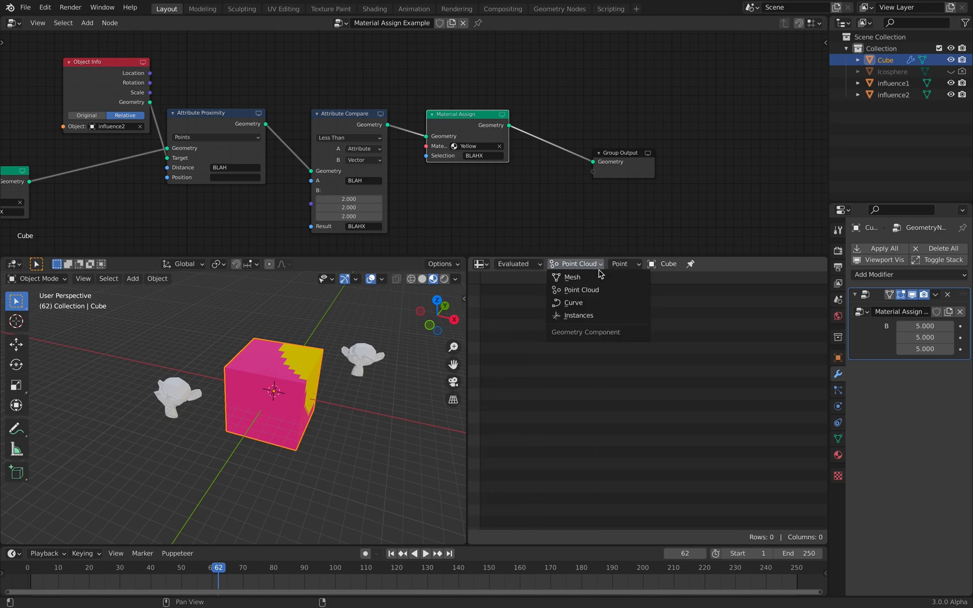
left_click(570, 277)
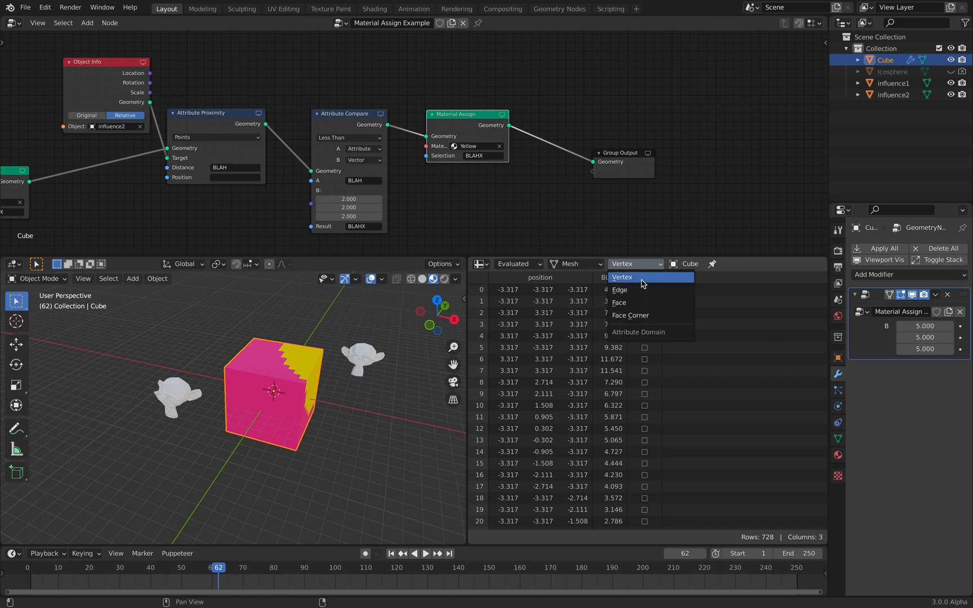
left_click(619, 290)
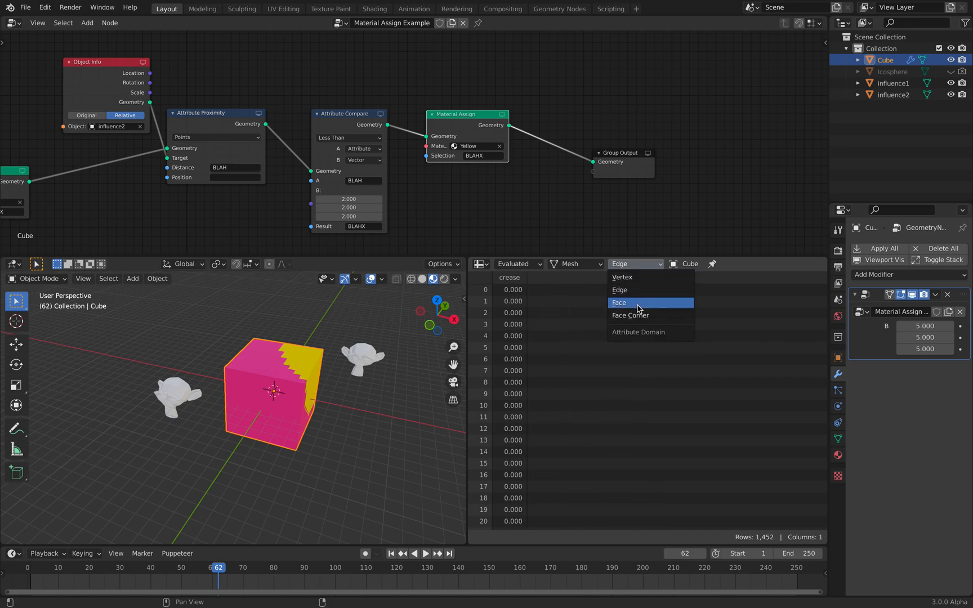
left_click(629, 315)
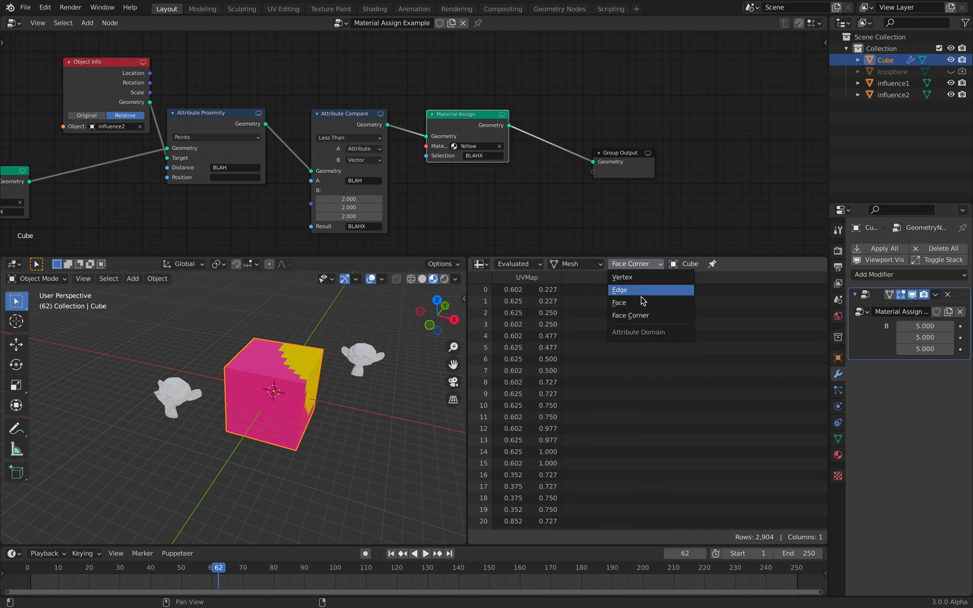
left_click(618, 302)
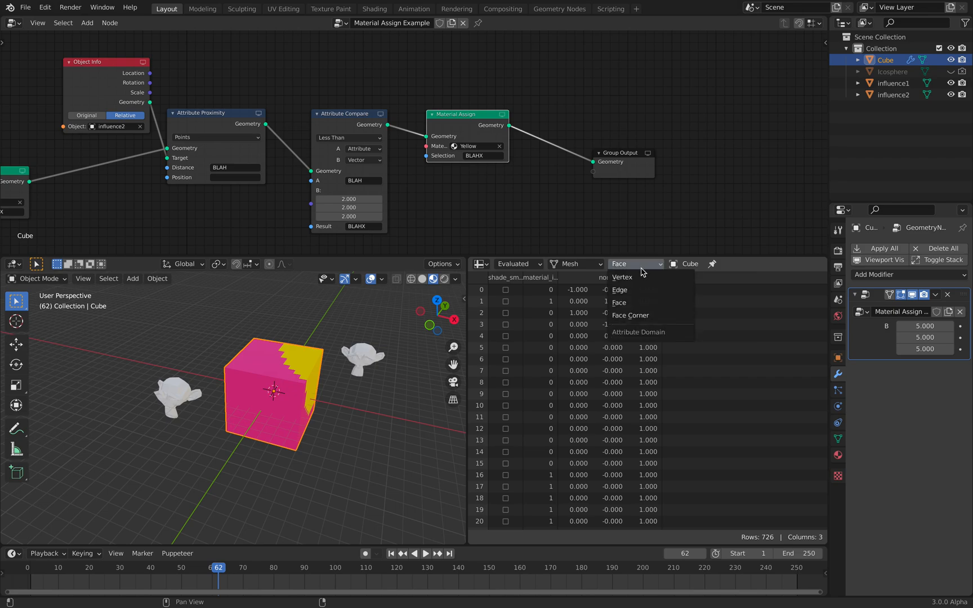
left_click(619, 303)
type("ma")
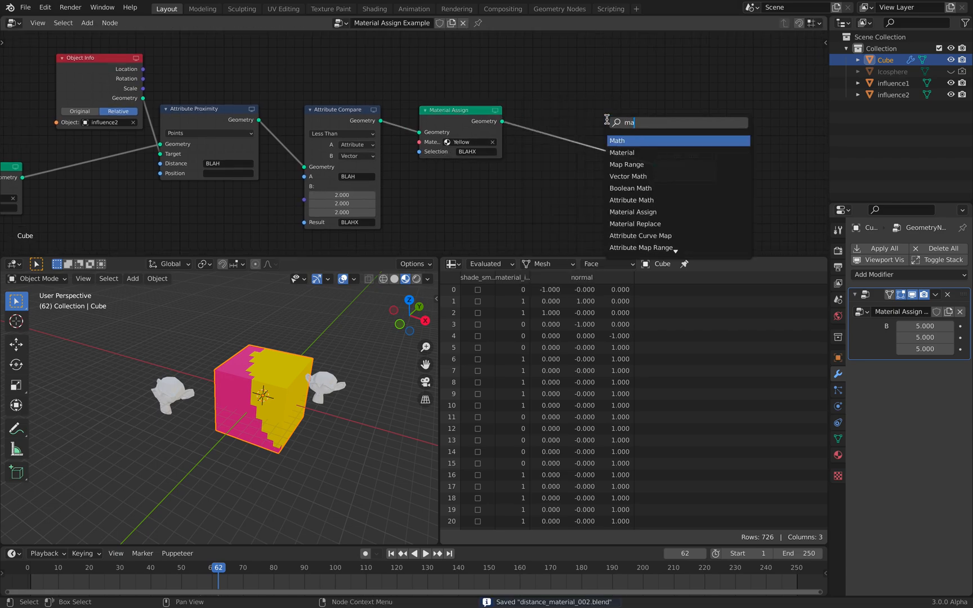
Insert a Material Replace node before Group Output, replacing Yellow with a new material
left_click(635, 224)
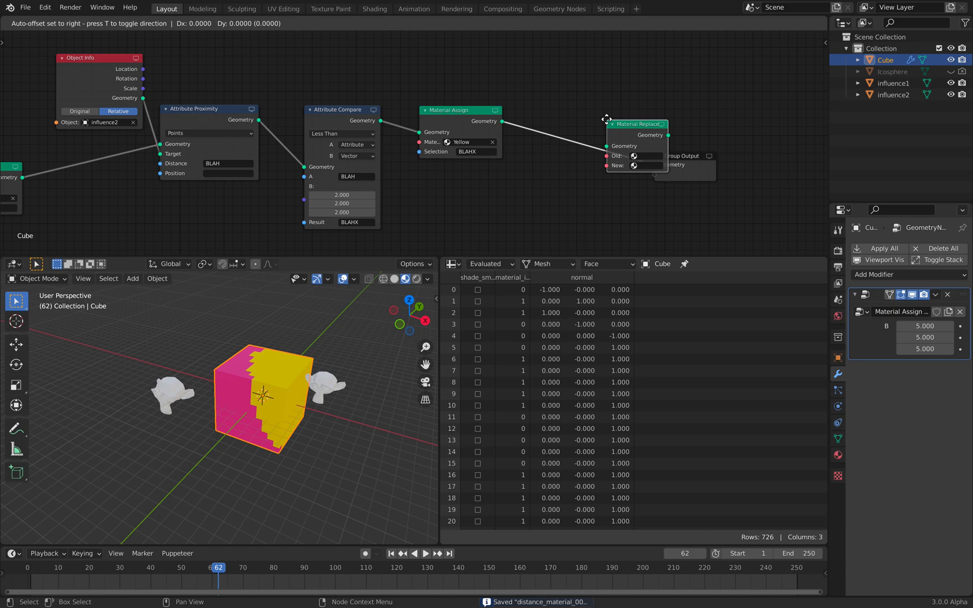
left_click(634, 156)
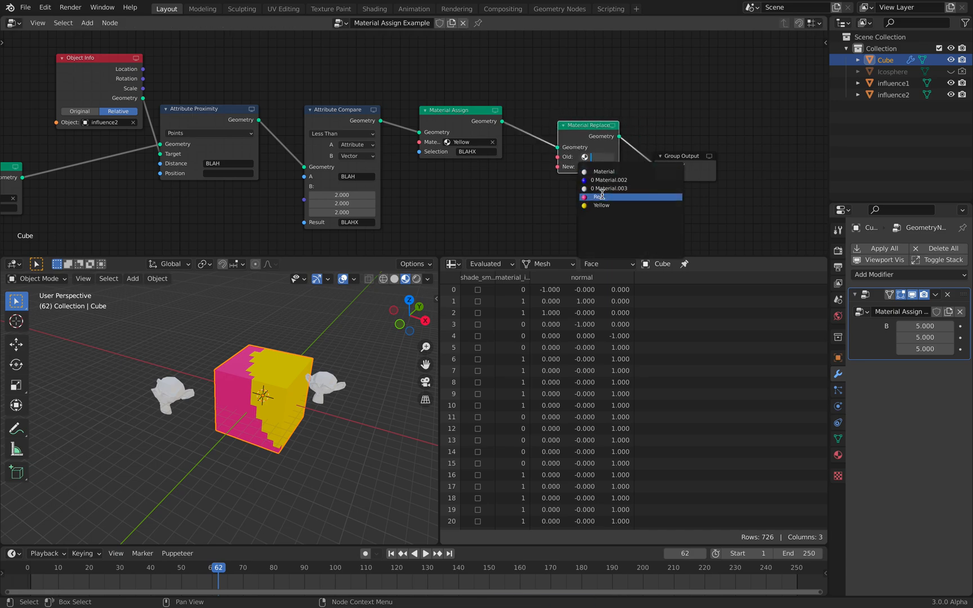
left_click(600, 196)
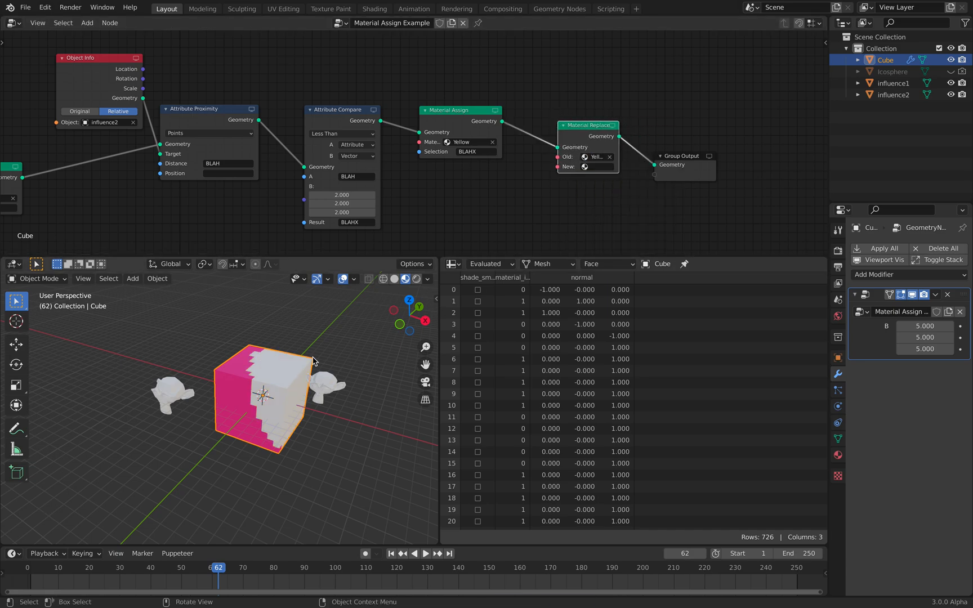
left_click(596, 167)
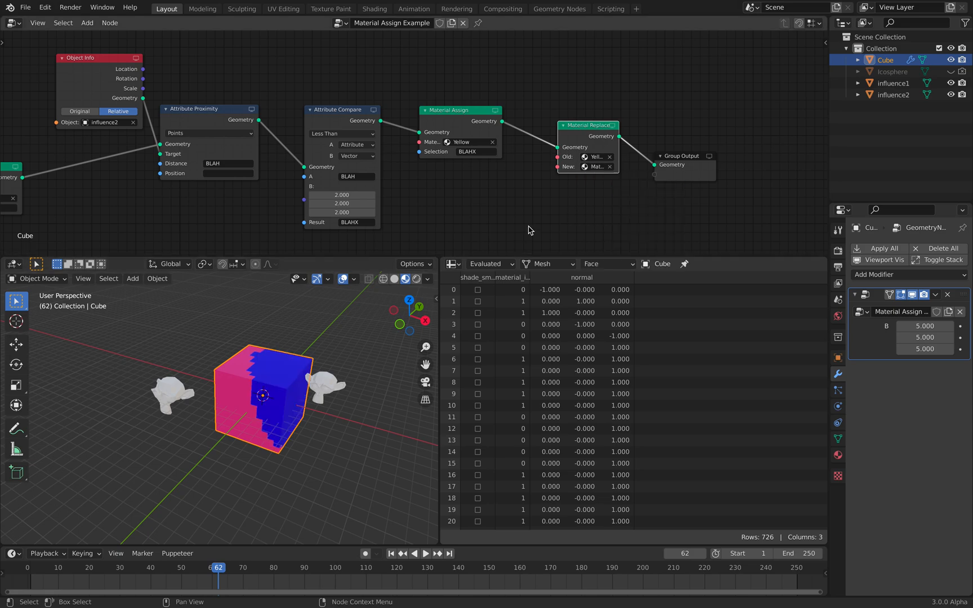
mouse_move(838, 440)
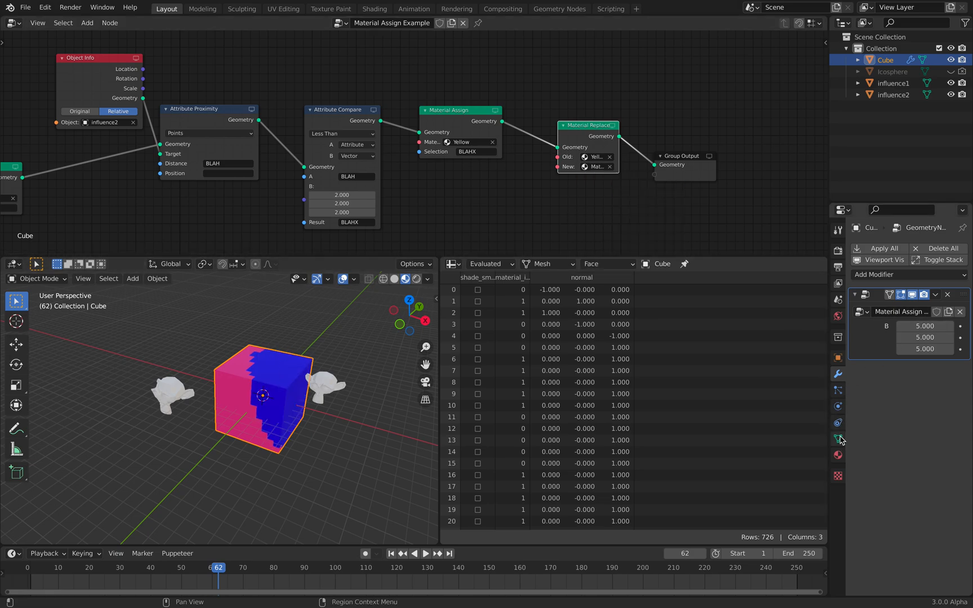
Put the new material in the cube's empty slot and set Purple's base colour
left_click(838, 455)
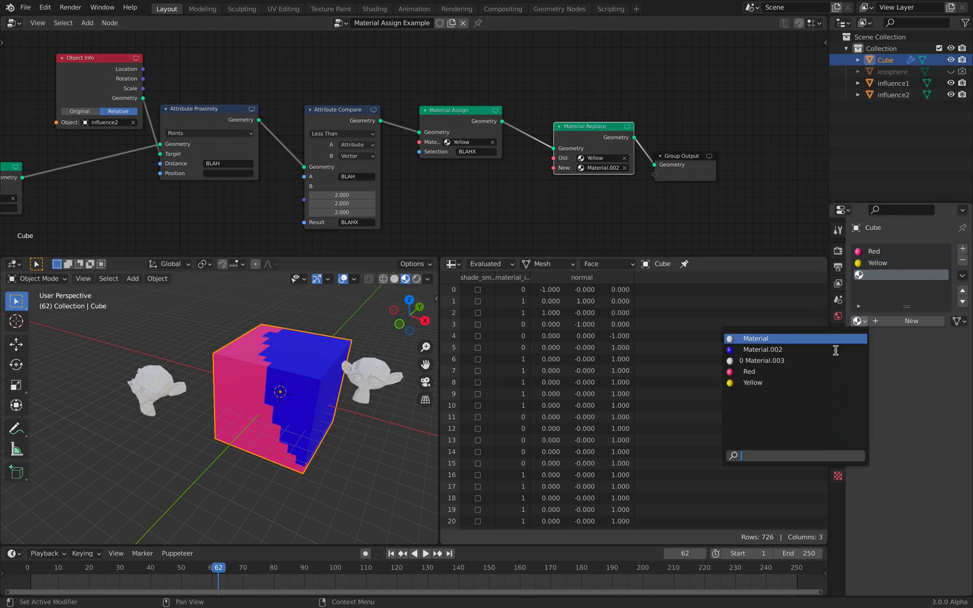
left_click(763, 349)
type("Purple")
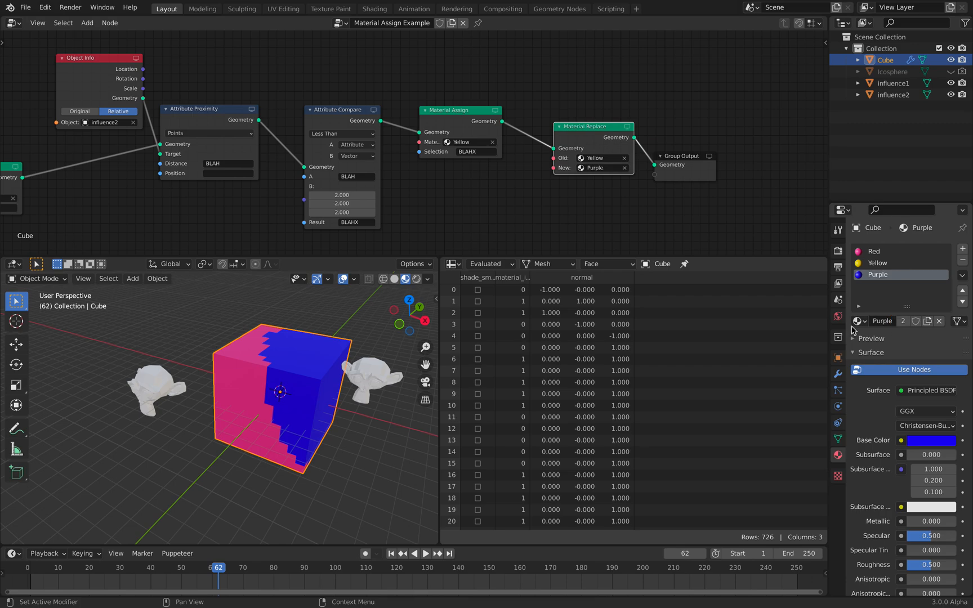
left_click(931, 440)
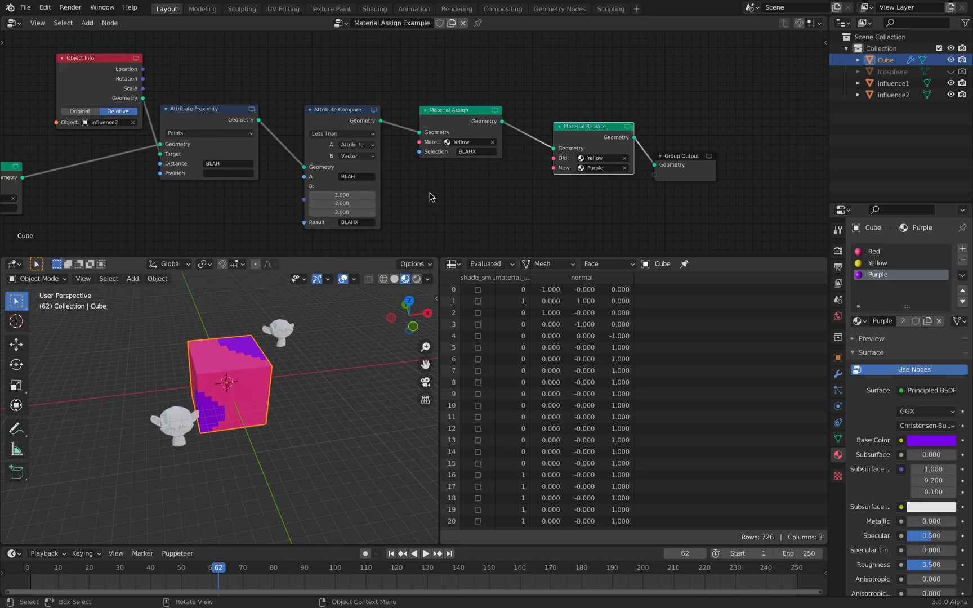
mouse_move(495, 162)
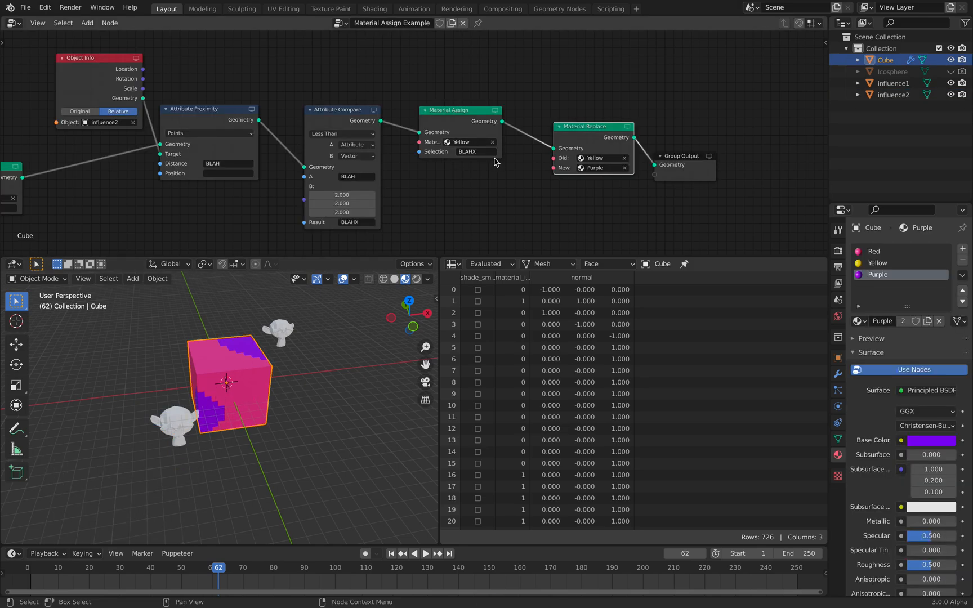
mouse_move(420, 153)
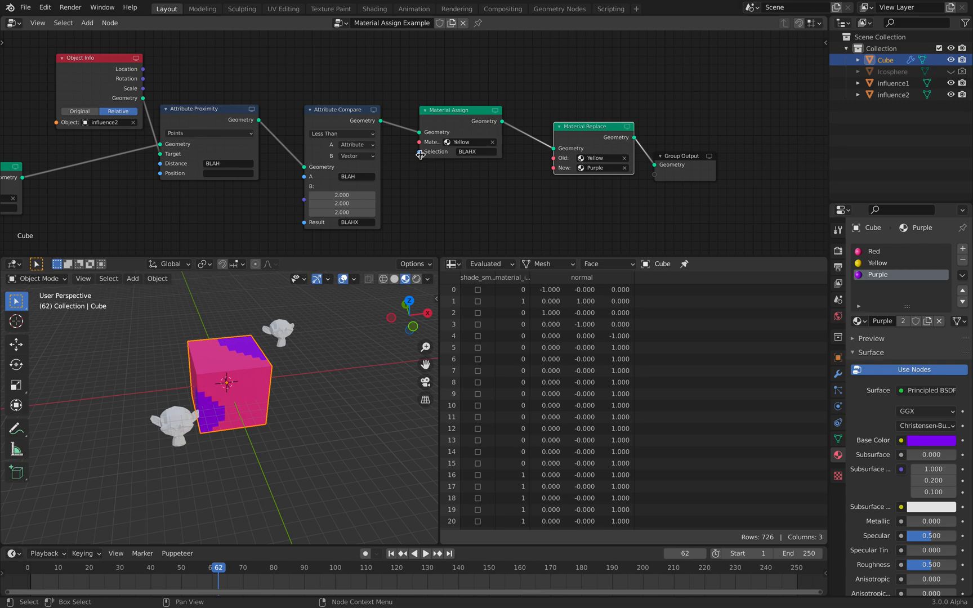
Assign Purple near influence2, select influence2 to test, then reselect the cube
left_click(469, 142)
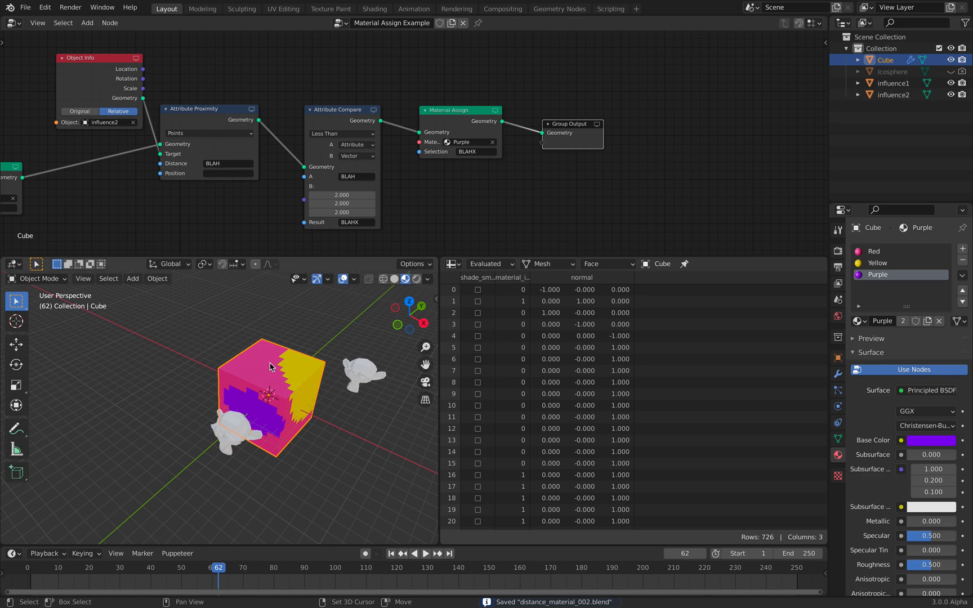
left_click(895, 95)
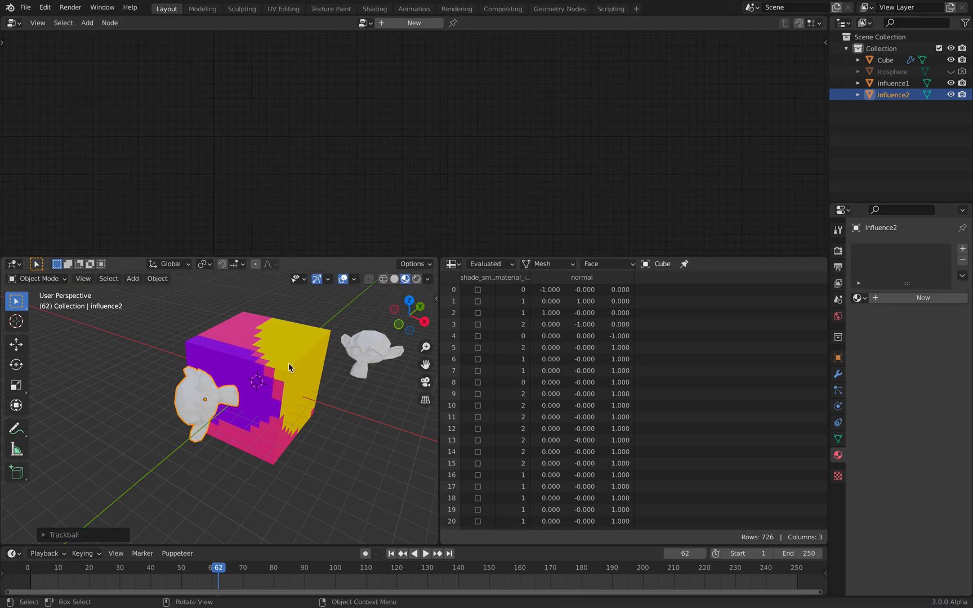
left_click(883, 60)
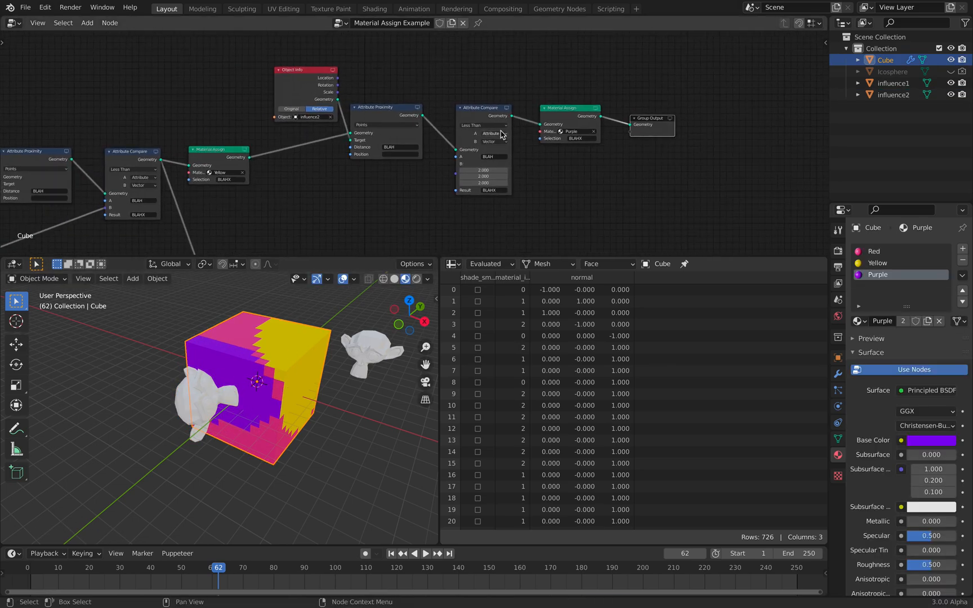